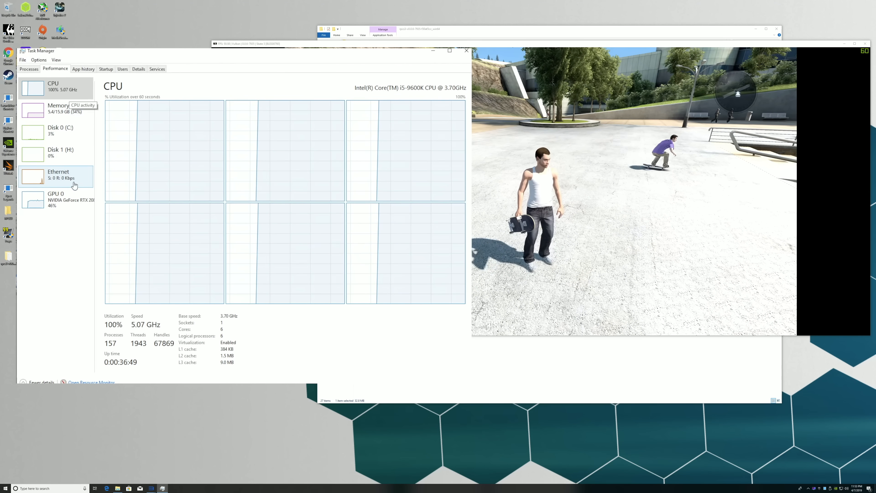
Step: Show the GPU 0 performance graphs for the GeForce RTX 2080 Ti in Task Manager
left_click(55, 199)
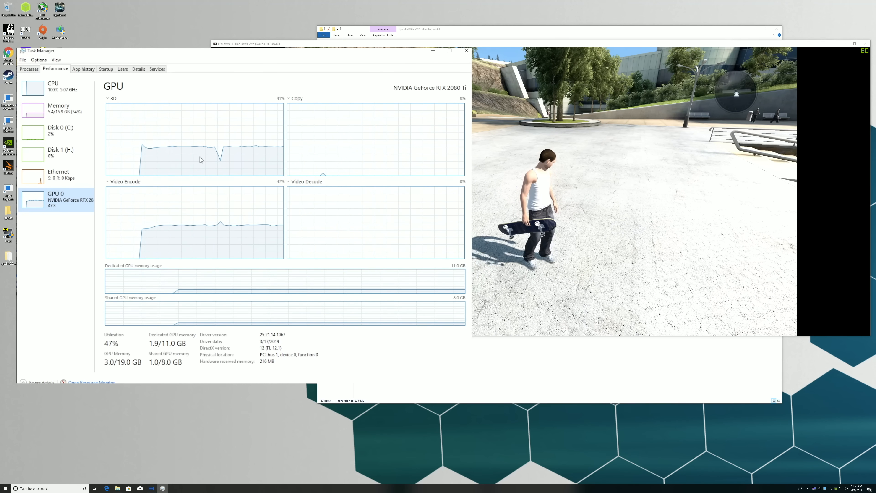
left_click(53, 87)
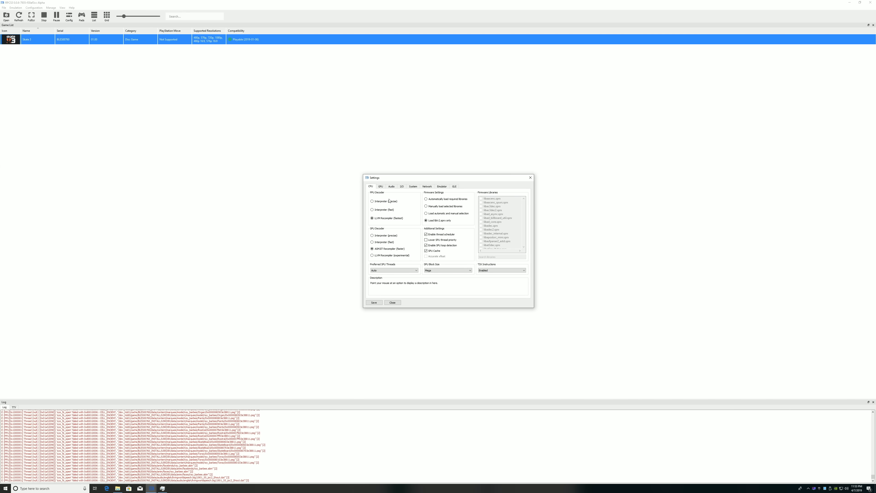
Step: View the RPCS3 GPU settings page where resolution scale reads 300%, then resume the game
left_click(380, 186)
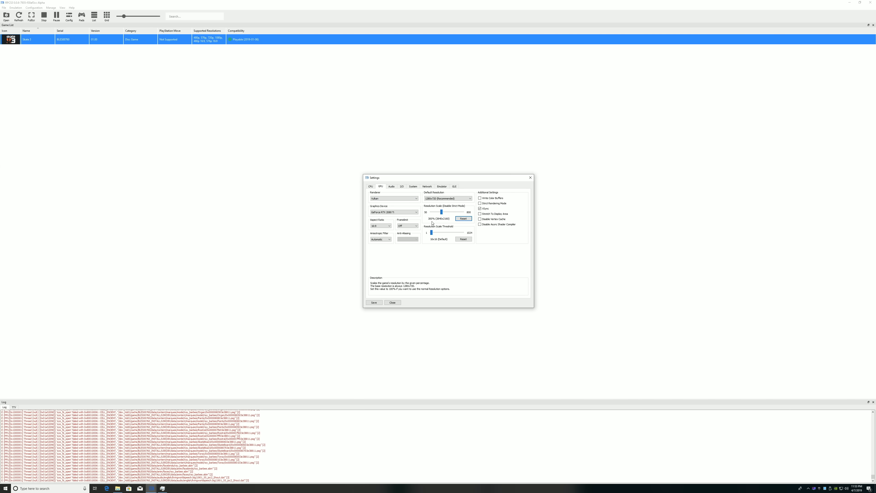
mouse_move(594, 201)
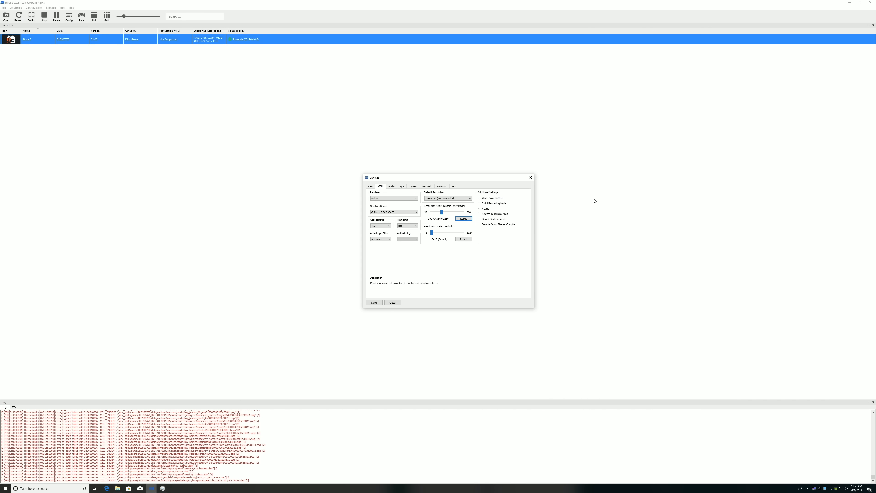
mouse_move(542, 188)
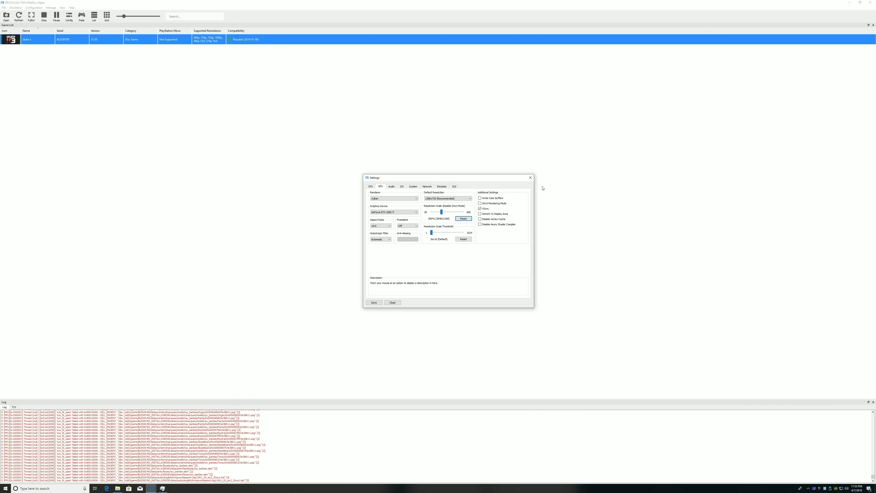
left_click(393, 302)
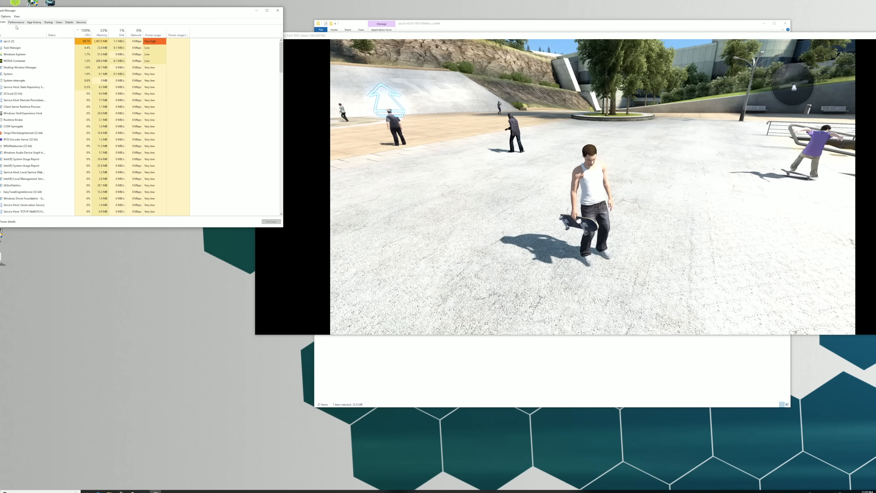
Step: Show the Task Manager CPU performance page reading 100% utilization while the game runs
left_click(15, 22)
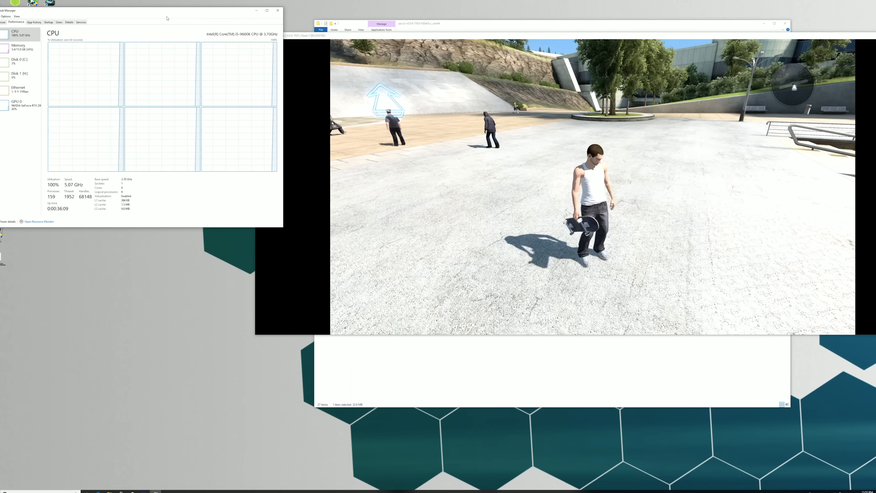